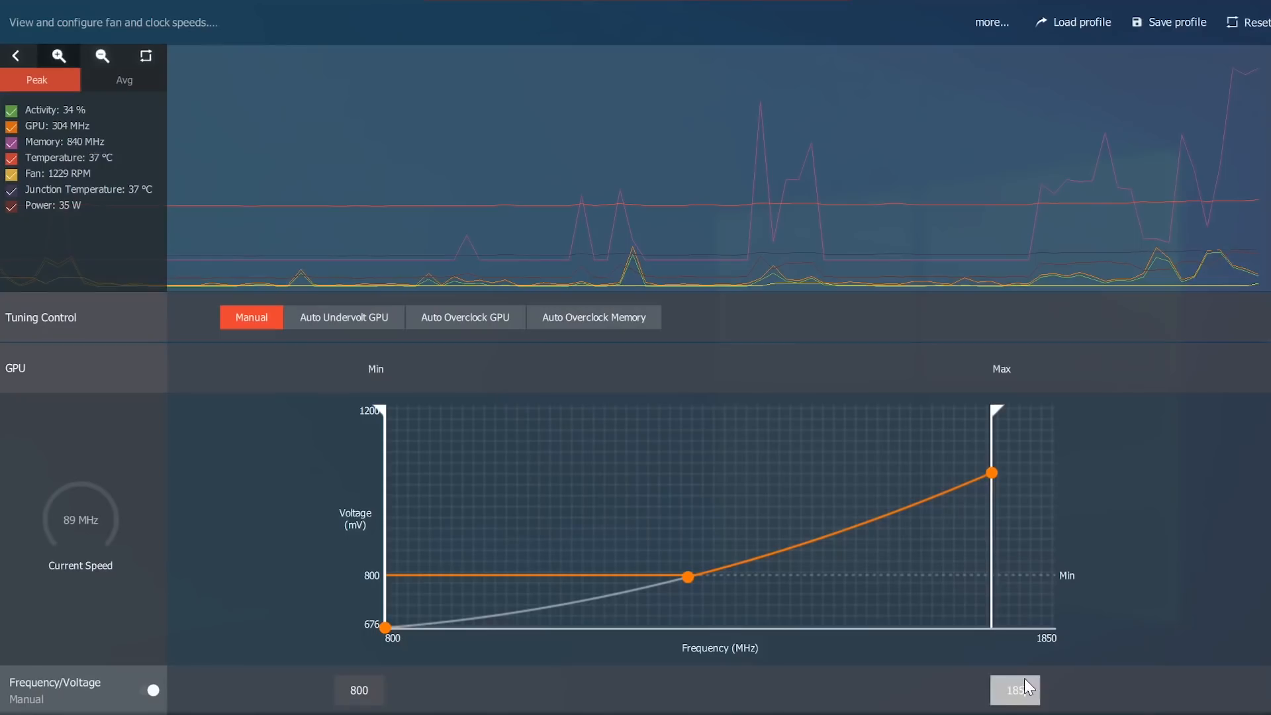
# Raise the GPU Max frequency to 1850 MHz and slide the Power Limit higher
pyautogui.moveTo(993, 473); pyautogui.dragTo(1058, 473)
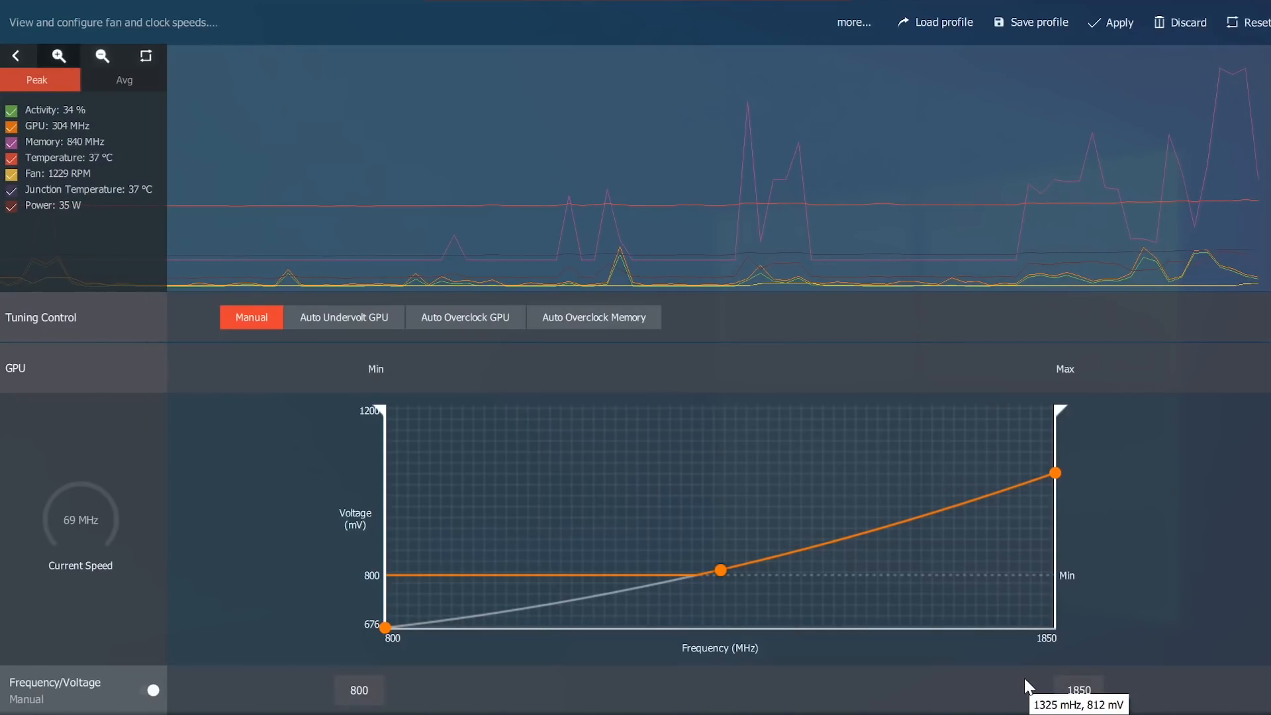
pyautogui.scroll(-3)
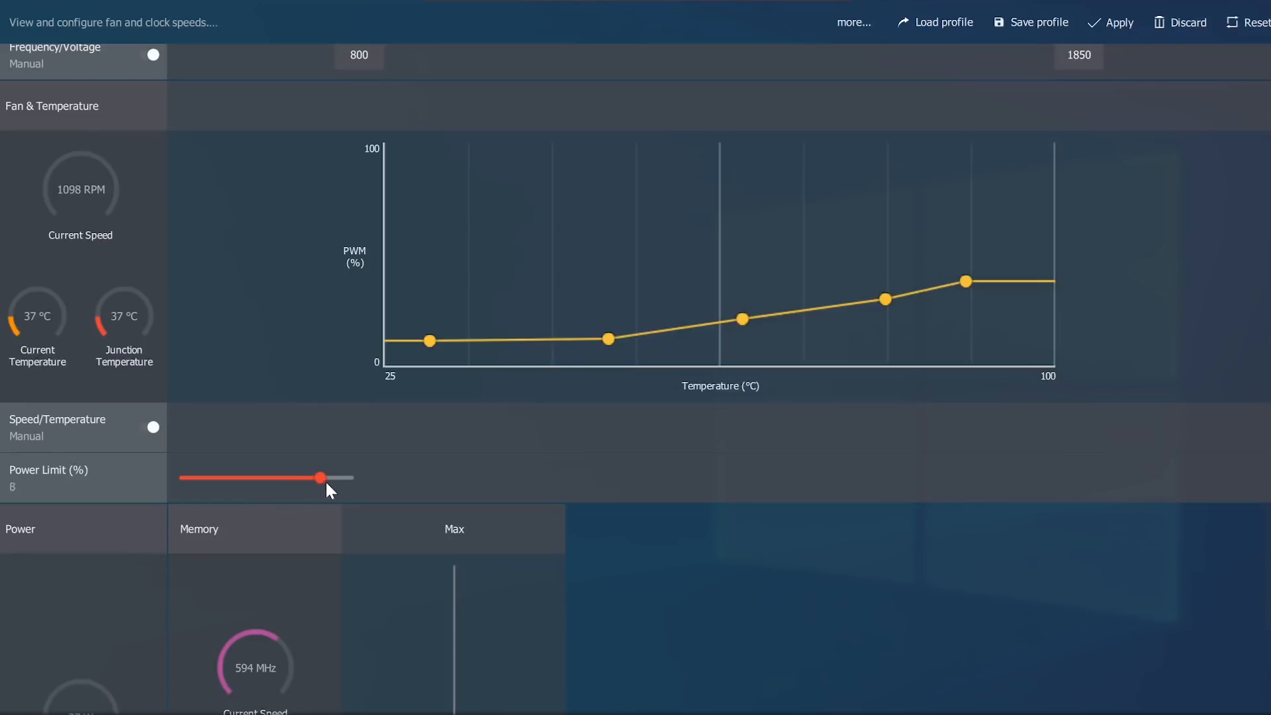
pyautogui.moveTo(319, 478); pyautogui.dragTo(395, 470)
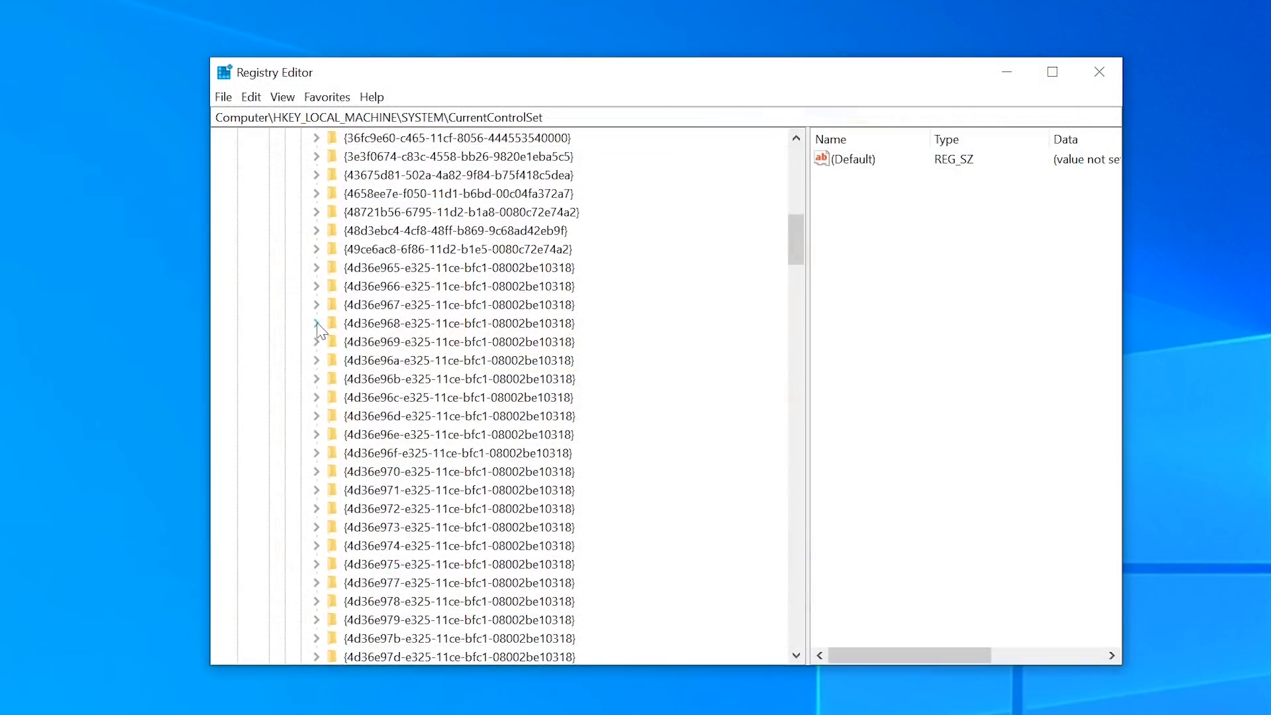
# Expand class key {4d36e968-e325-11ce-bfc1-08002be10318}, then revisit the SoftPowerPlayTables article and driver install settings
pyautogui.click(316, 323)
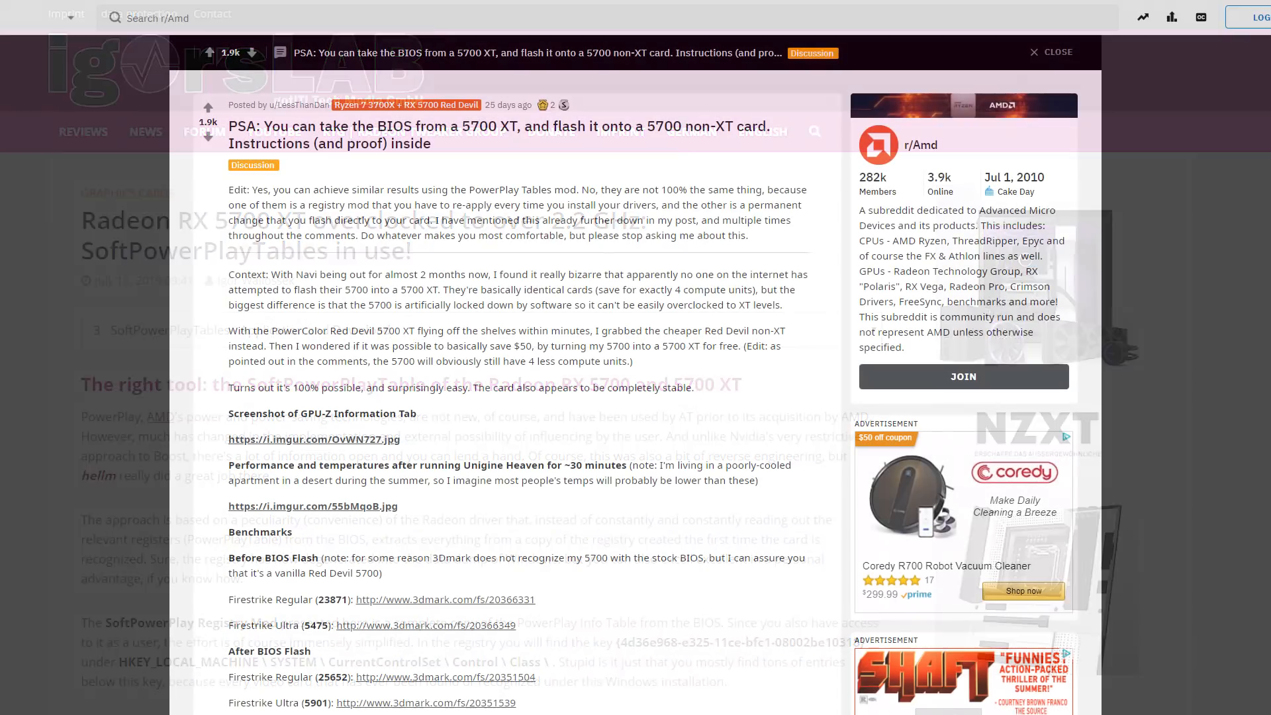
pyautogui.click(1051, 51)
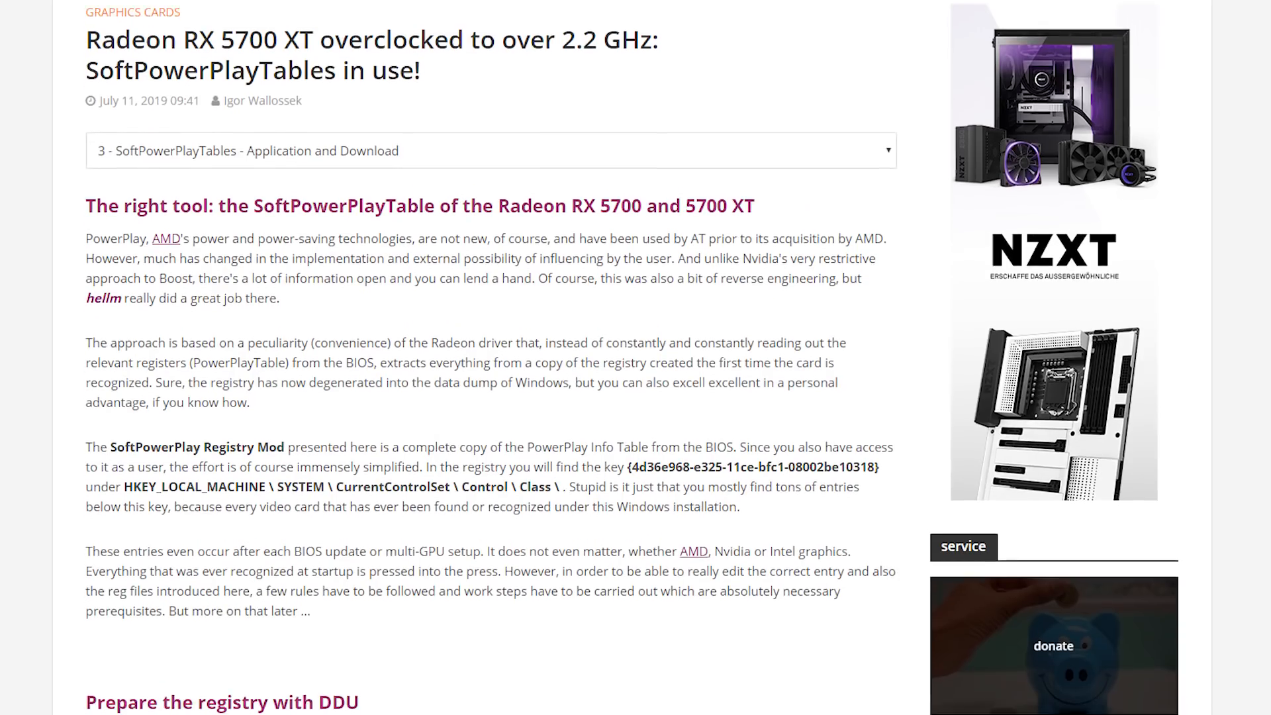
pyautogui.scroll(-3)
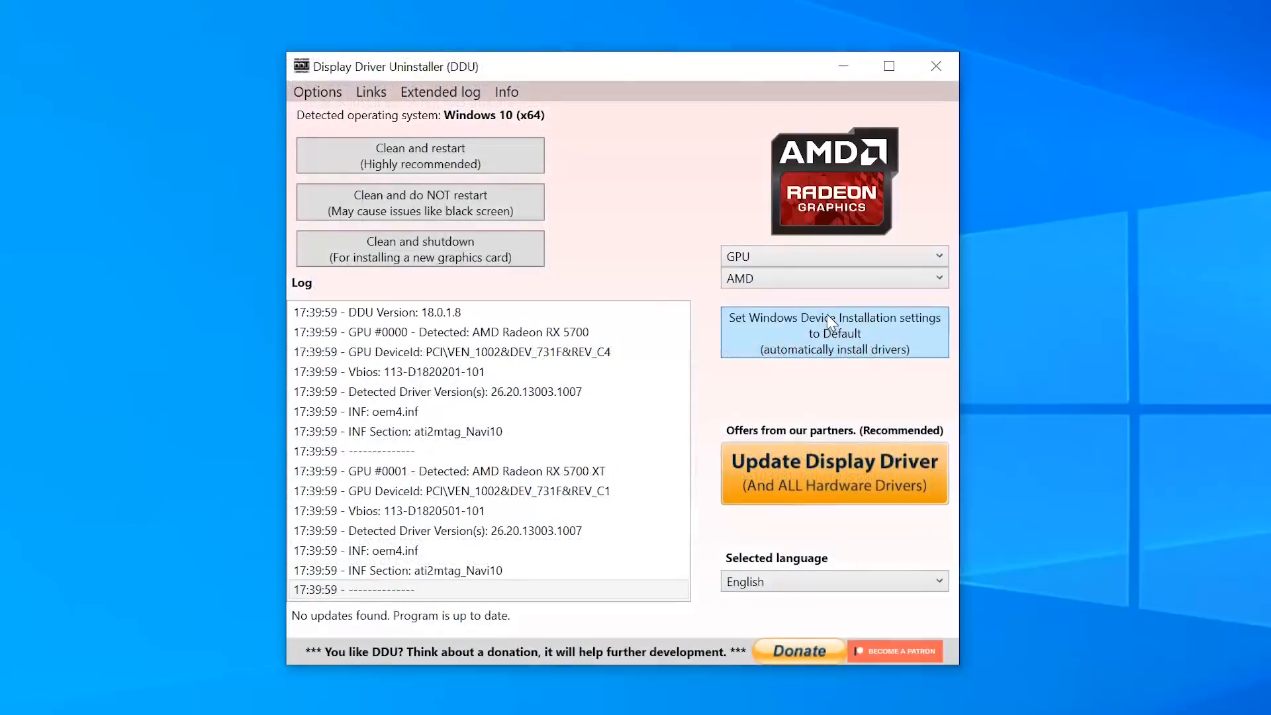
pyautogui.click(831, 278)
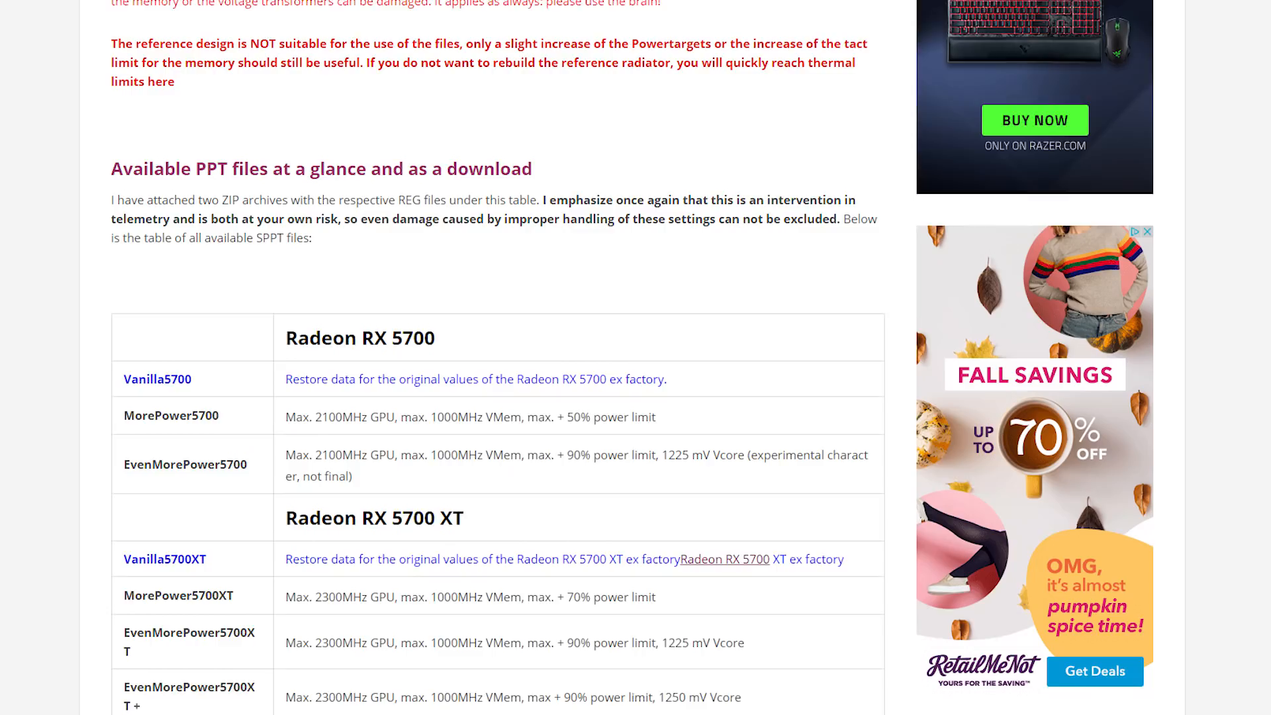
pyautogui.scroll(-3)
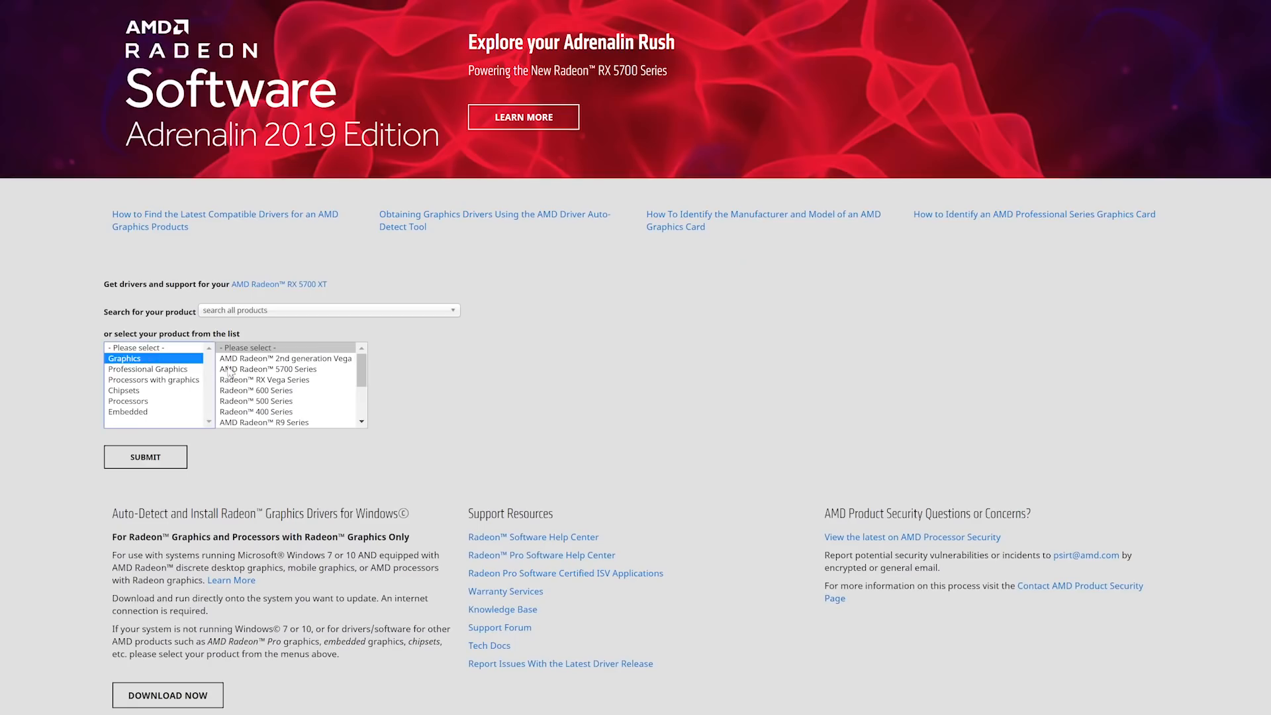
# Choose AMD Radeon 5700 Series from the Graphics product list on amd.com/support
pyautogui.click(264, 369)
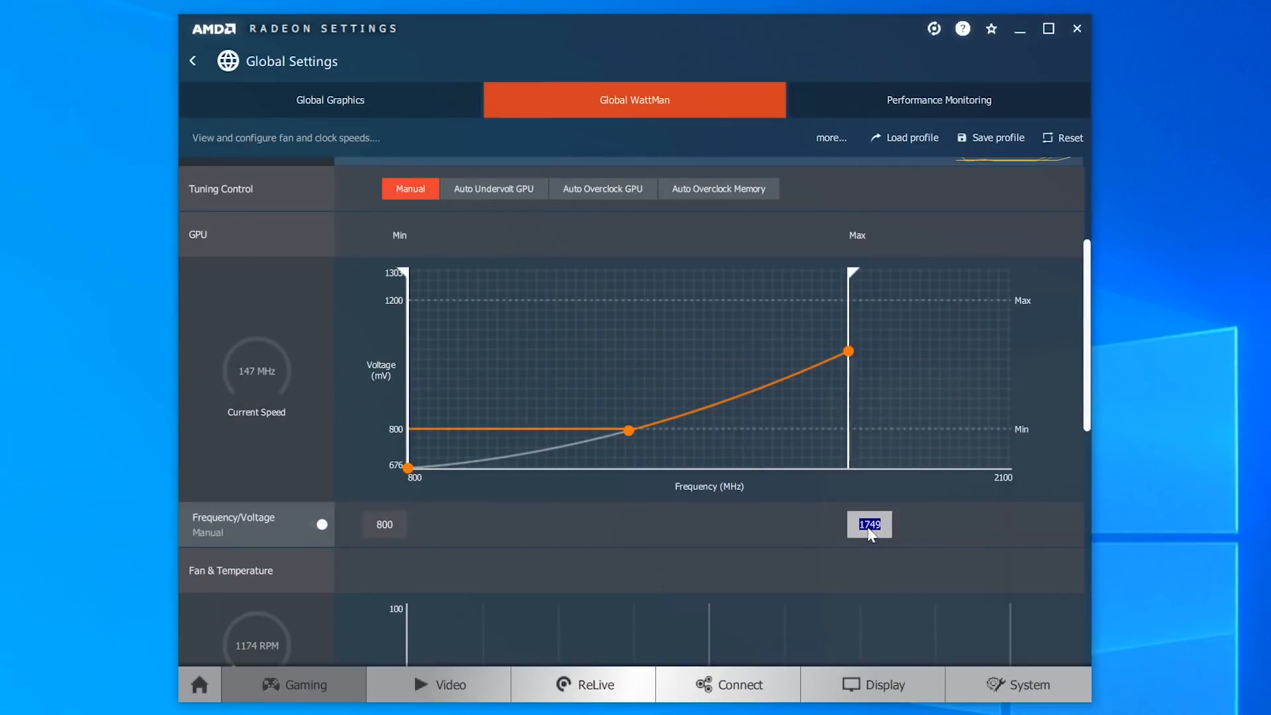
# Enter 2000 MHz as the GPU Max frequency and move down to the Power Limit section
pyautogui.write('2000')
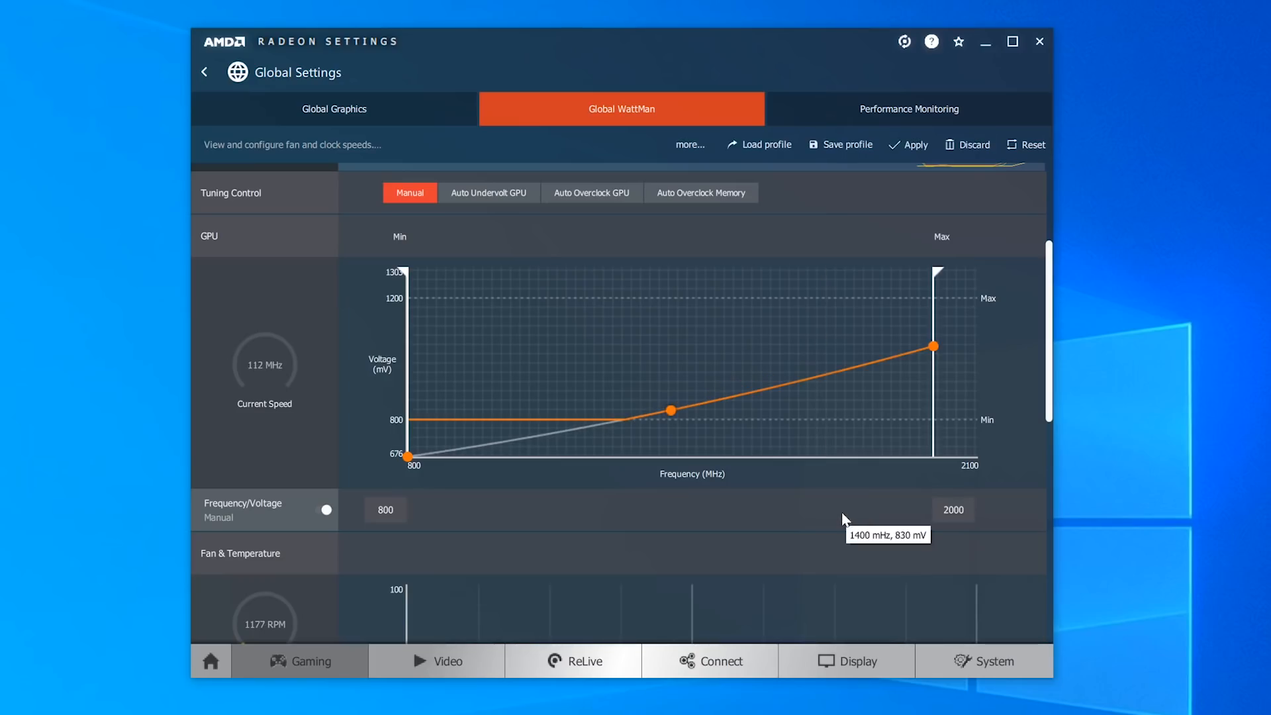
pyautogui.scroll(-3)
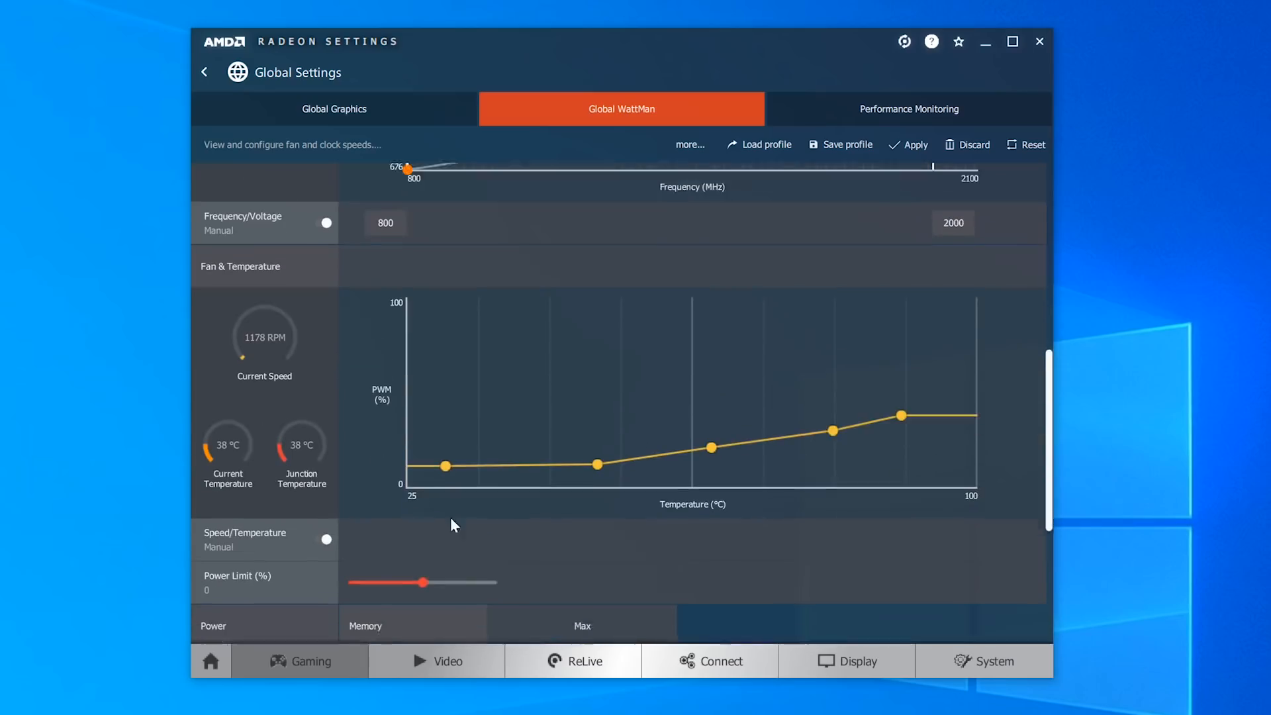
pyautogui.scroll(-3)
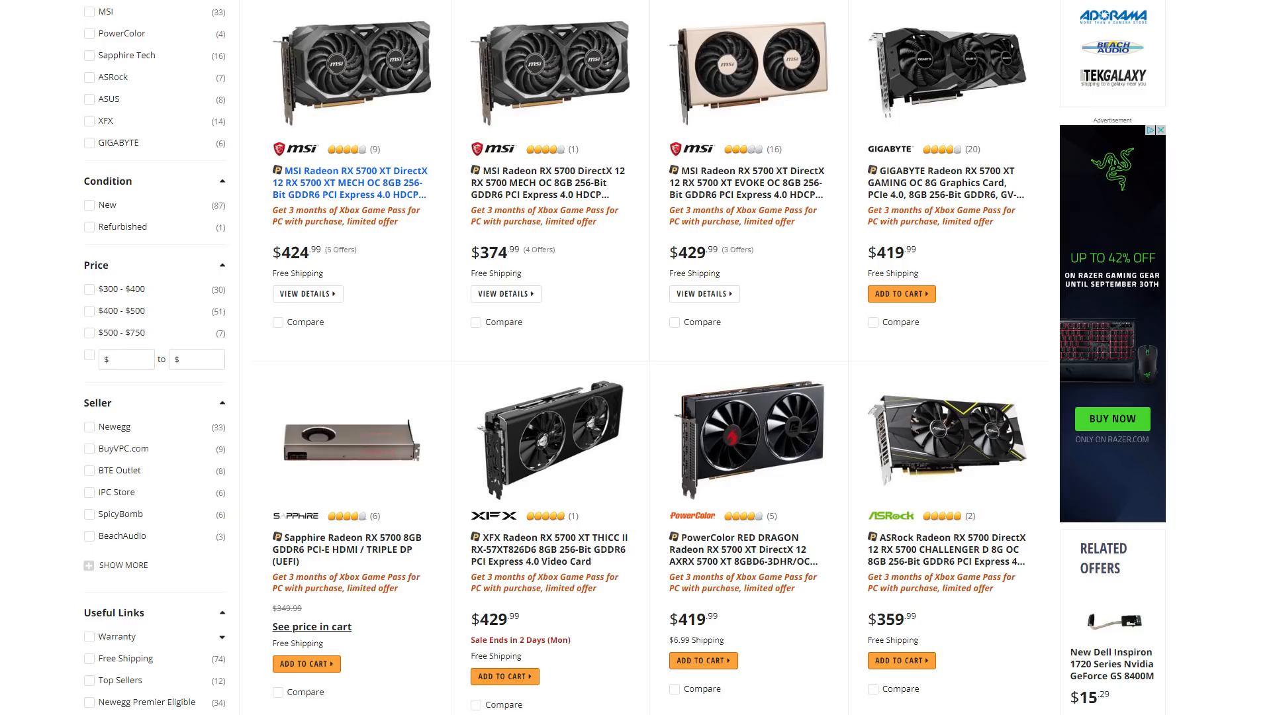
# Scroll through Newegg's RX 5700 and RX 5700 XT card listings comparing prices
pyautogui.scroll(-3)
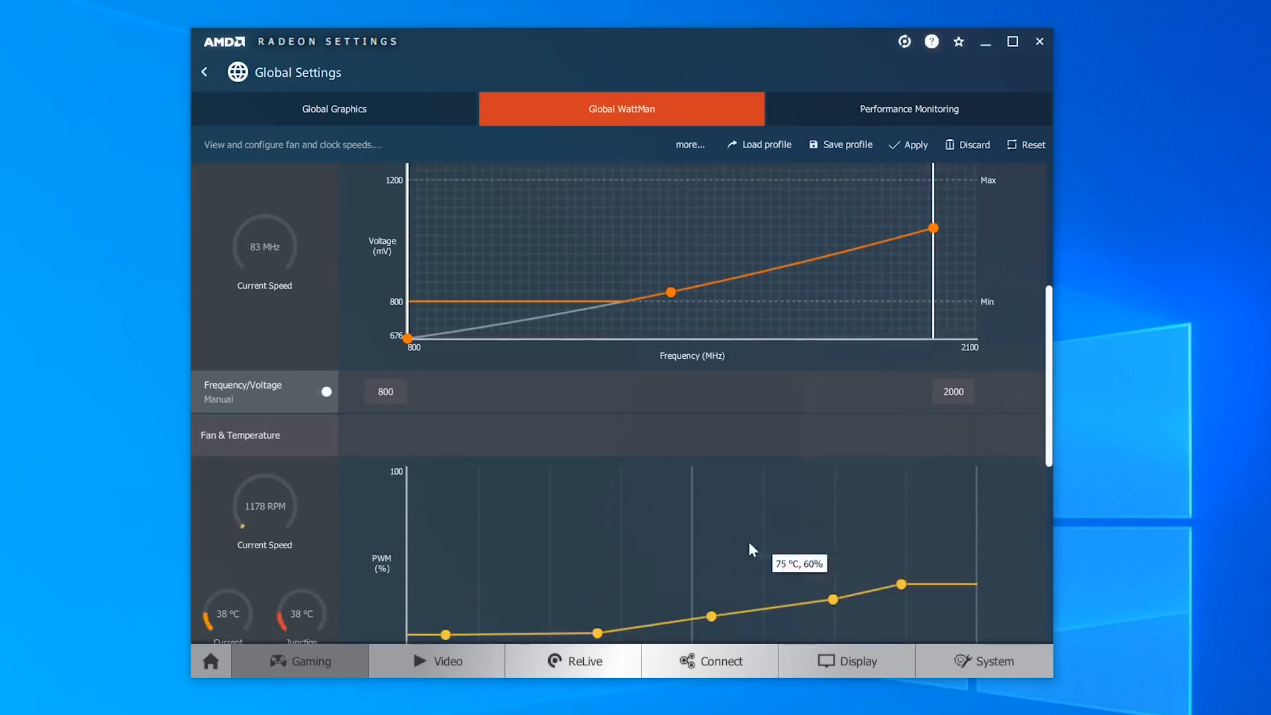
# Review the Power Limit at 50% and confirm the applied tuning with GPU Max 2000 MHz
pyautogui.scroll(-3)
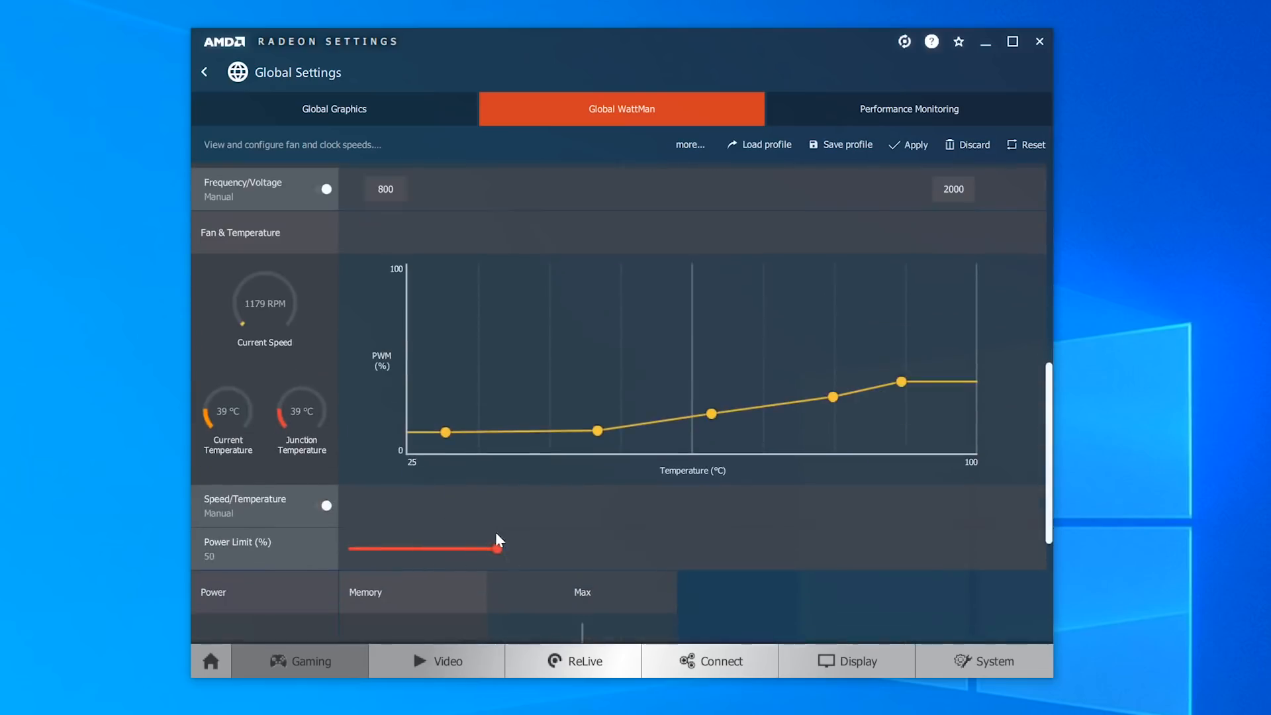
pyautogui.scroll(-3)
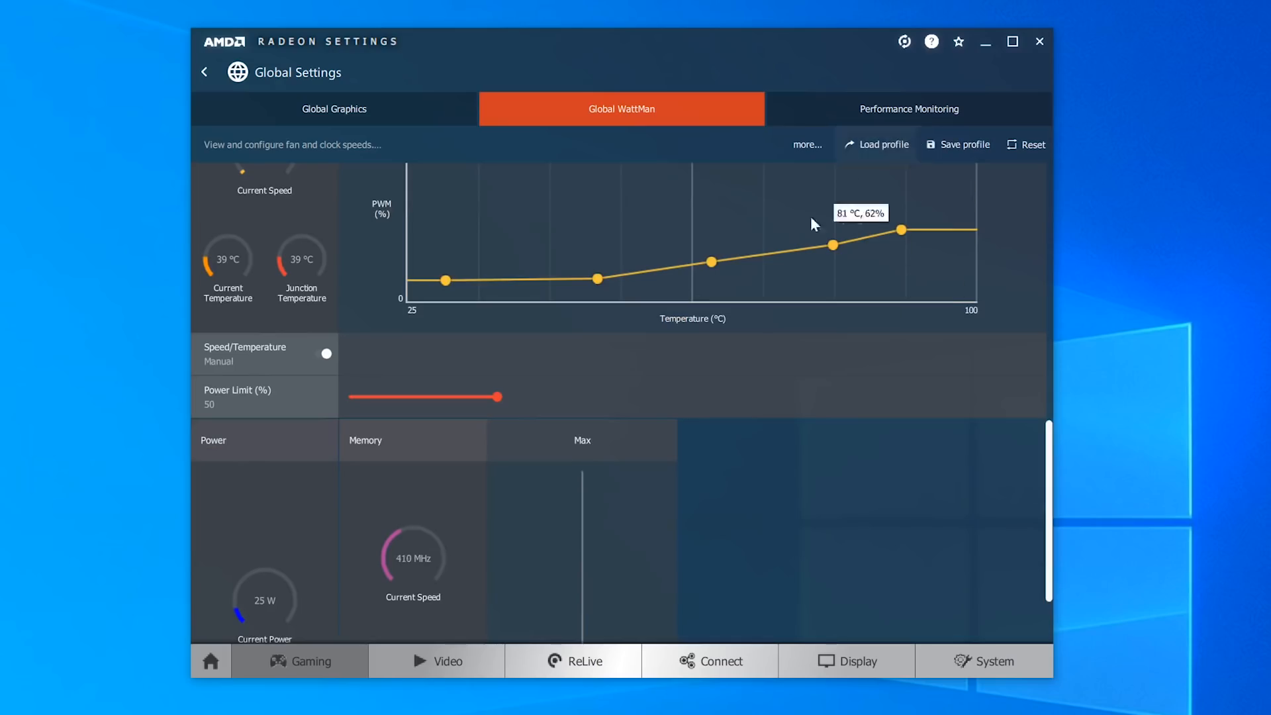
pyautogui.scroll(-3)
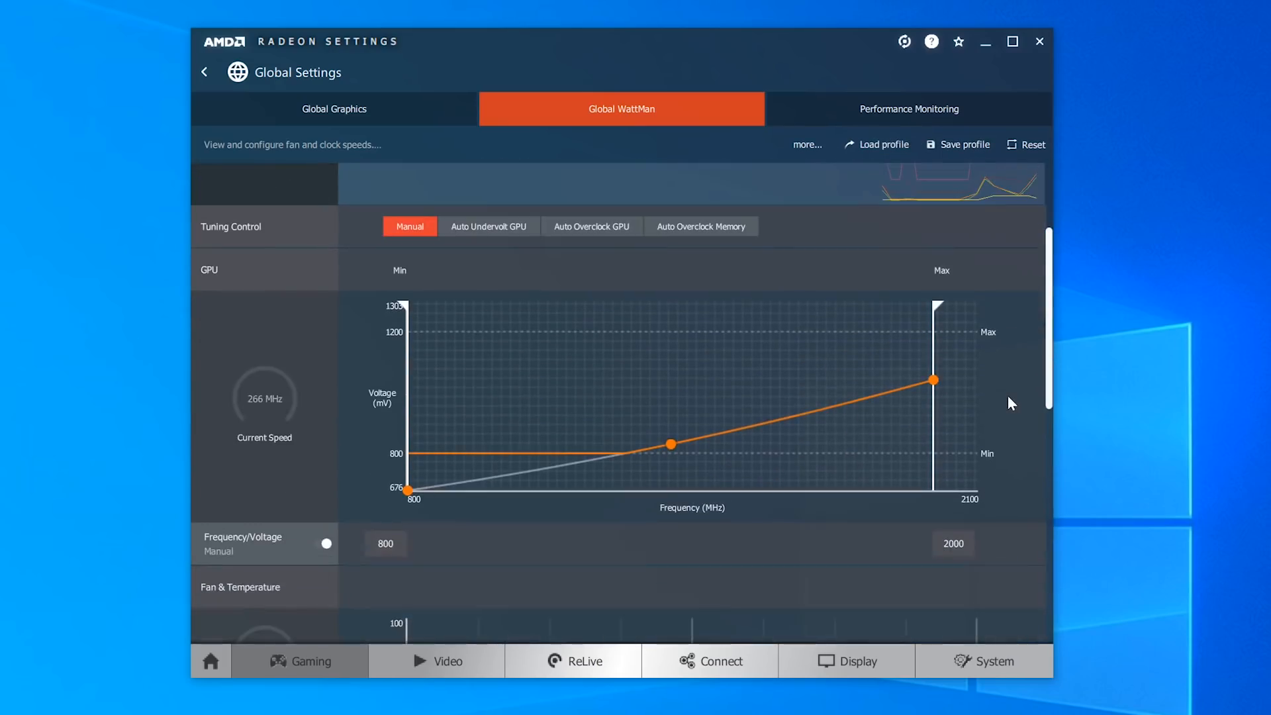